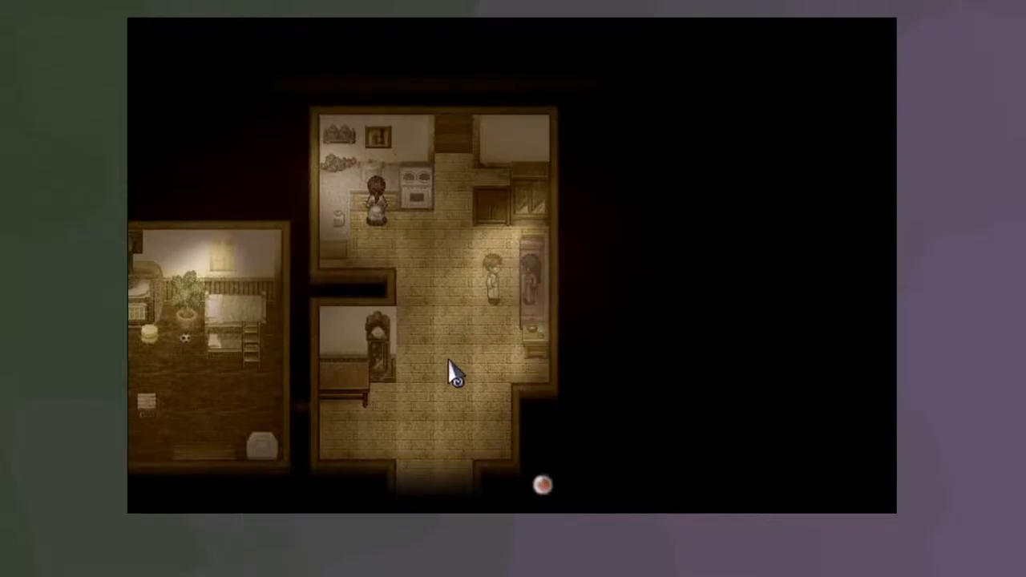
mouse_move(537, 261)
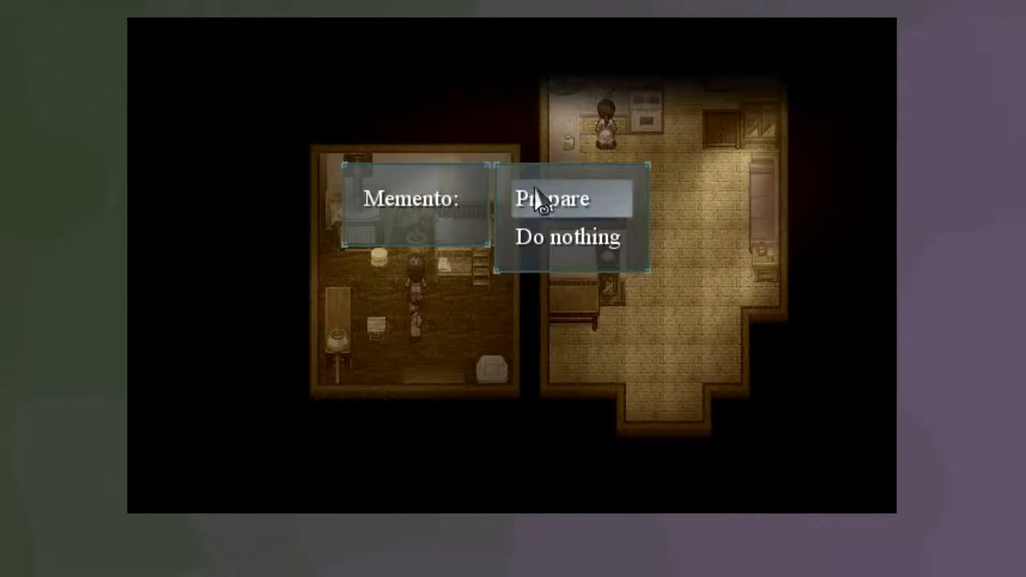
left_click(551, 199)
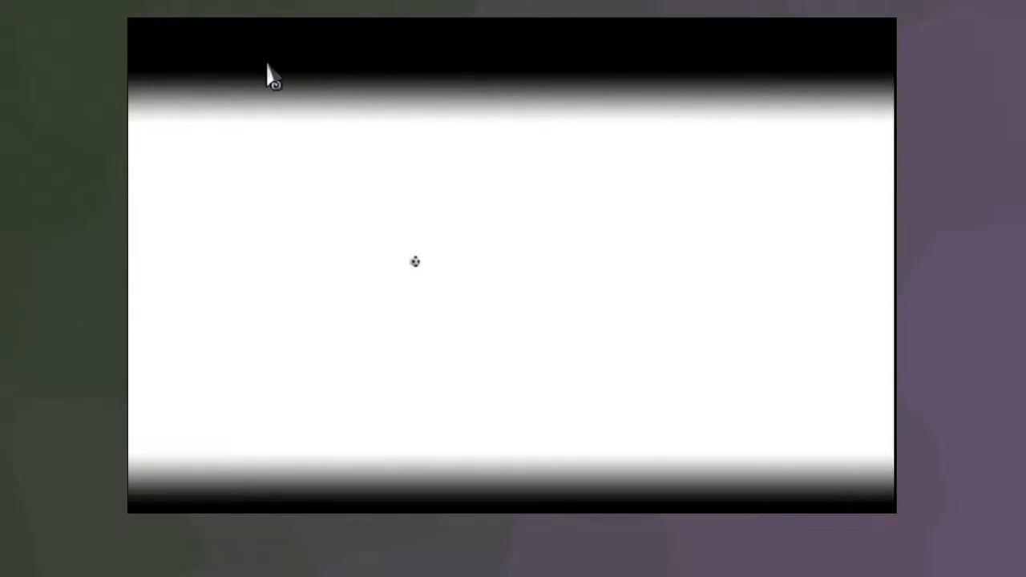
mouse_move(501, 284)
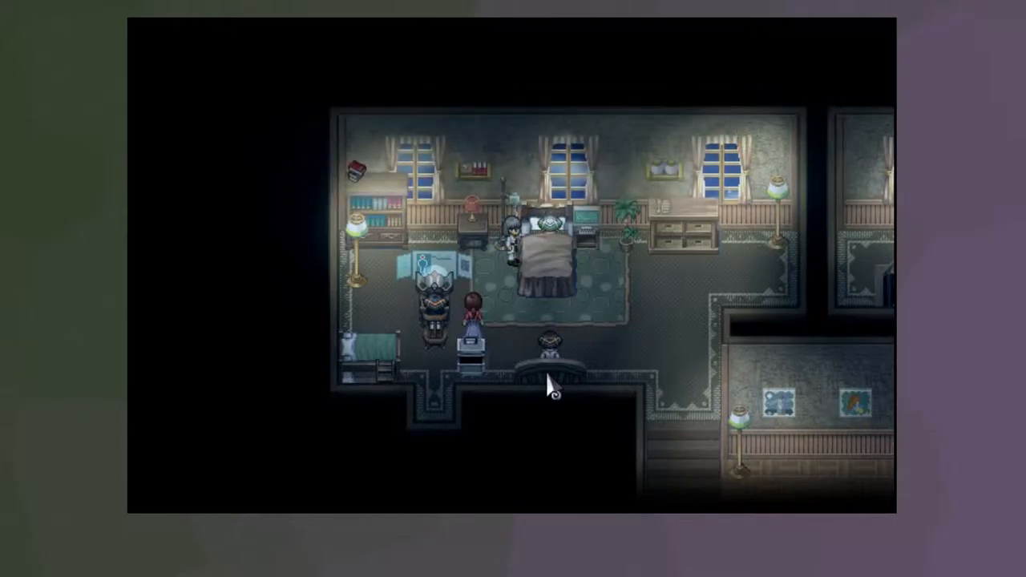
Step: Walk down through the dim bedroom past the people gathered around the old man's bed
key("Down")
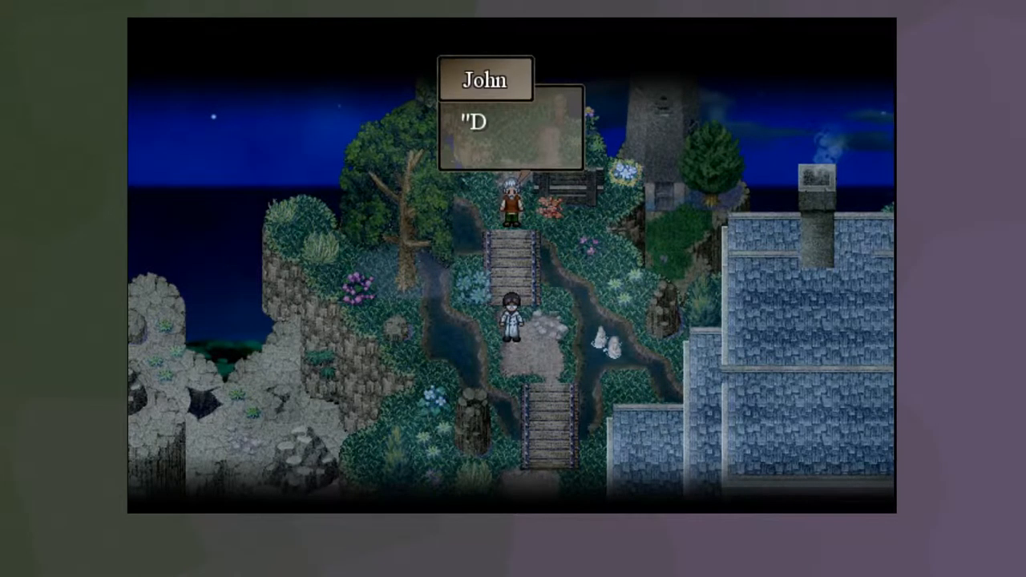
mouse_move(249, 233)
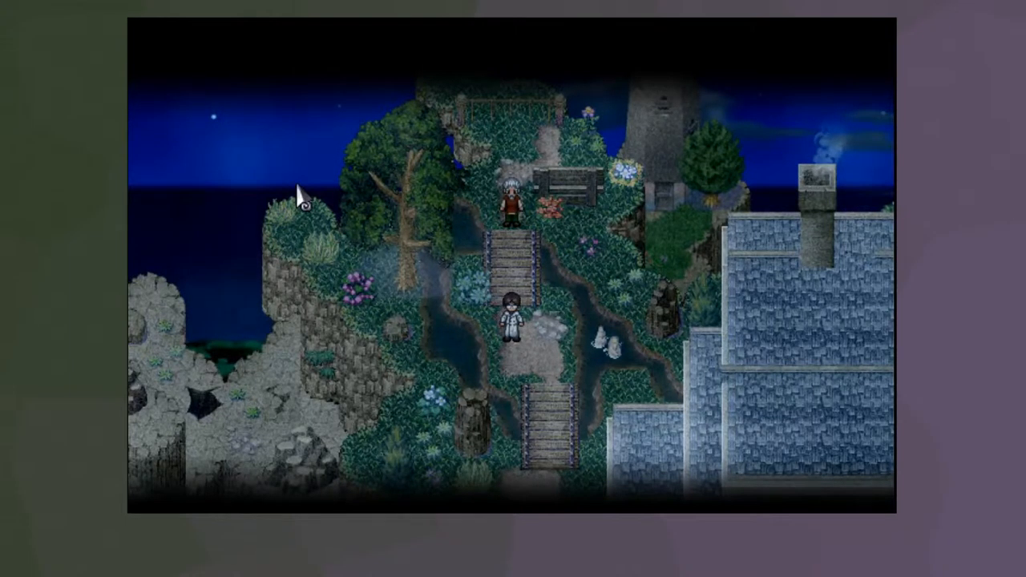
Step: Walk up the moonlit hillside path while John's dialogue with the doctor plays out
key("up")
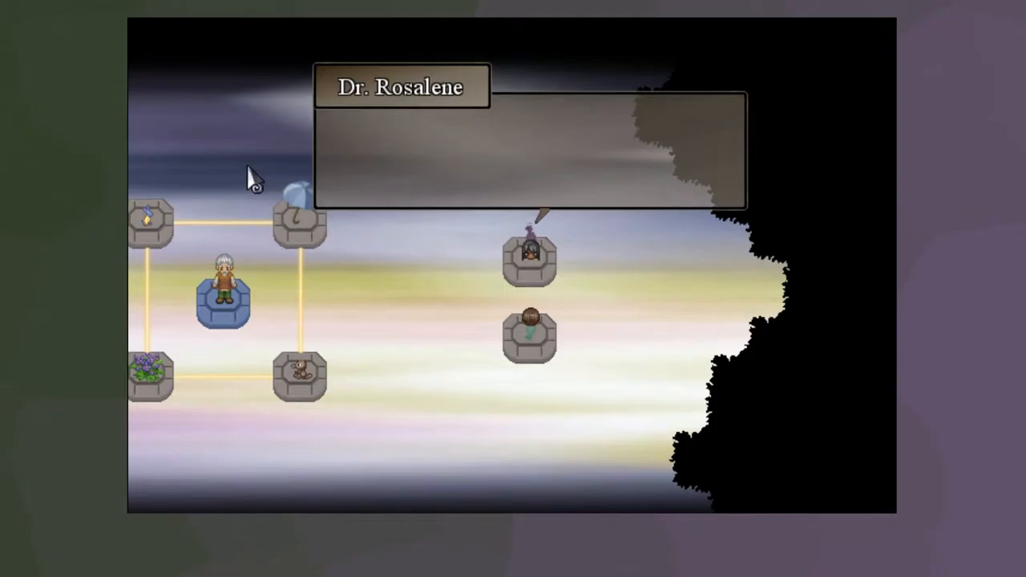
Step: Advance past Dr. Rosalene's remaining lines until her dialogue box closes
left_click(528, 152)
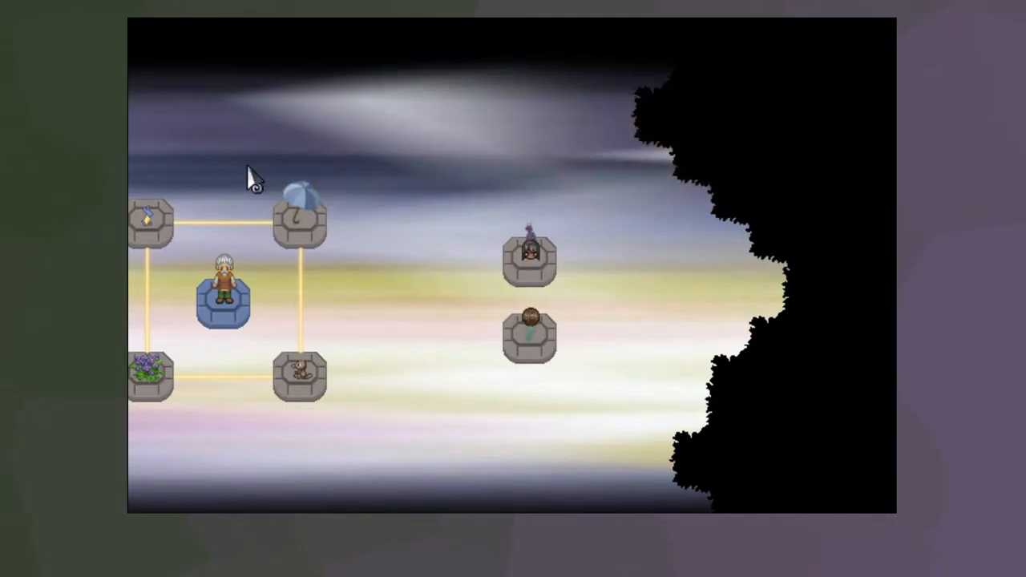
left_click(225, 300)
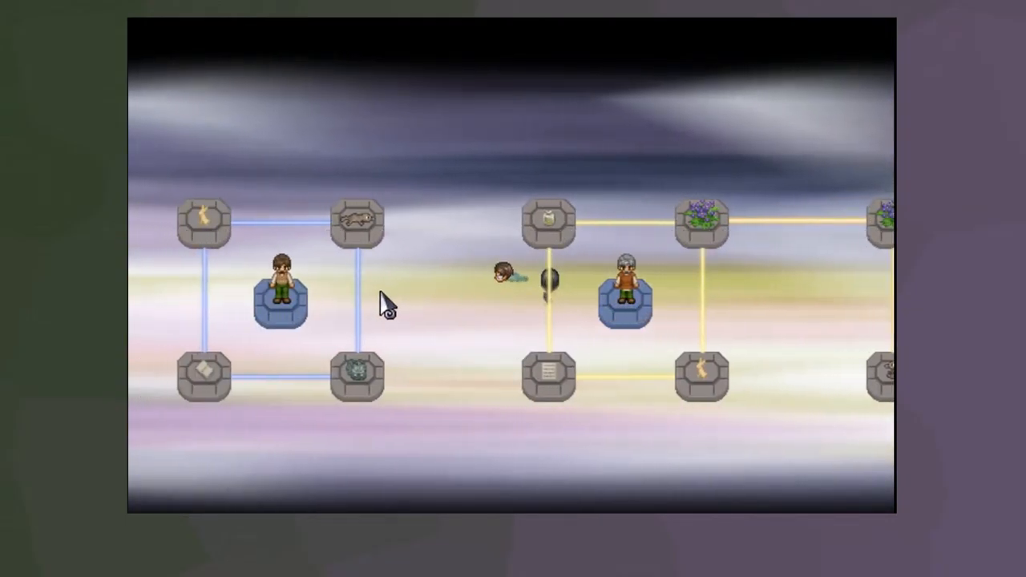
mouse_move(397, 316)
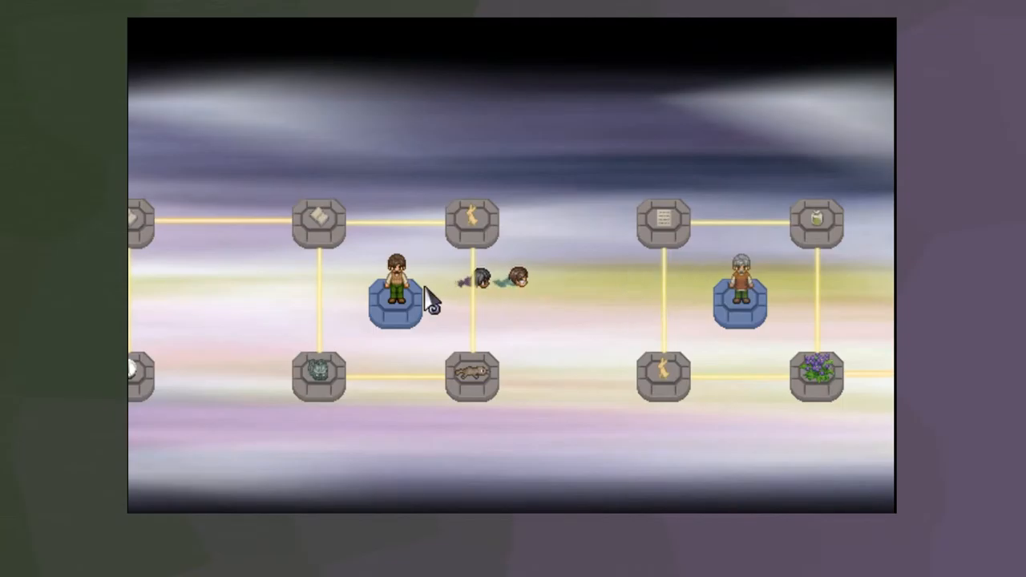
mouse_move(477, 372)
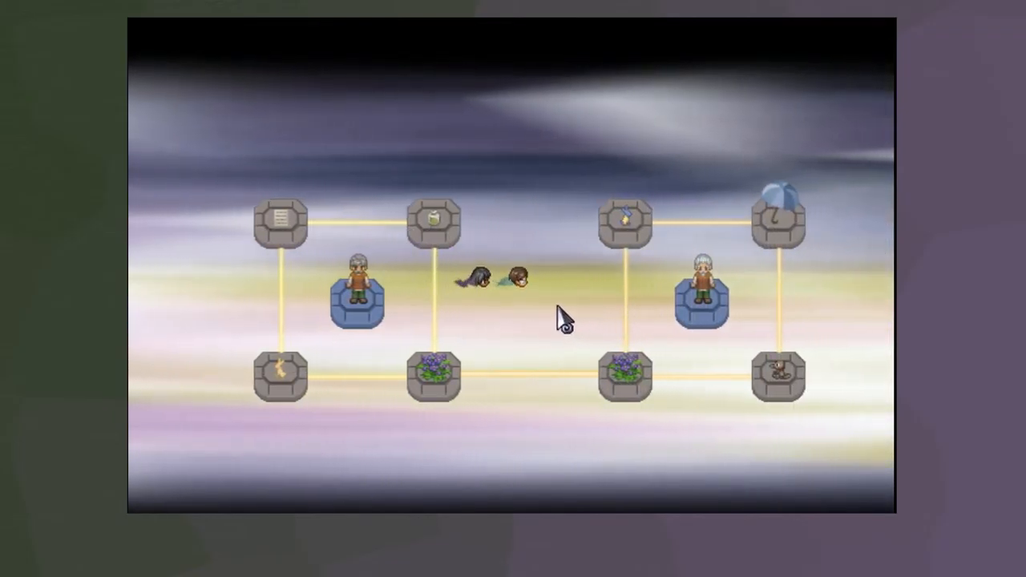
mouse_move(193, 284)
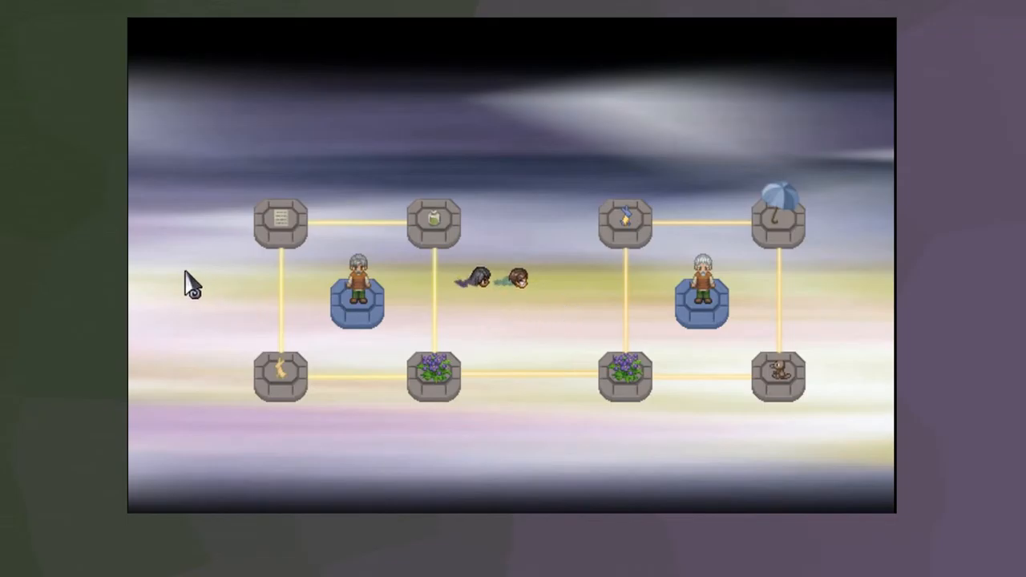